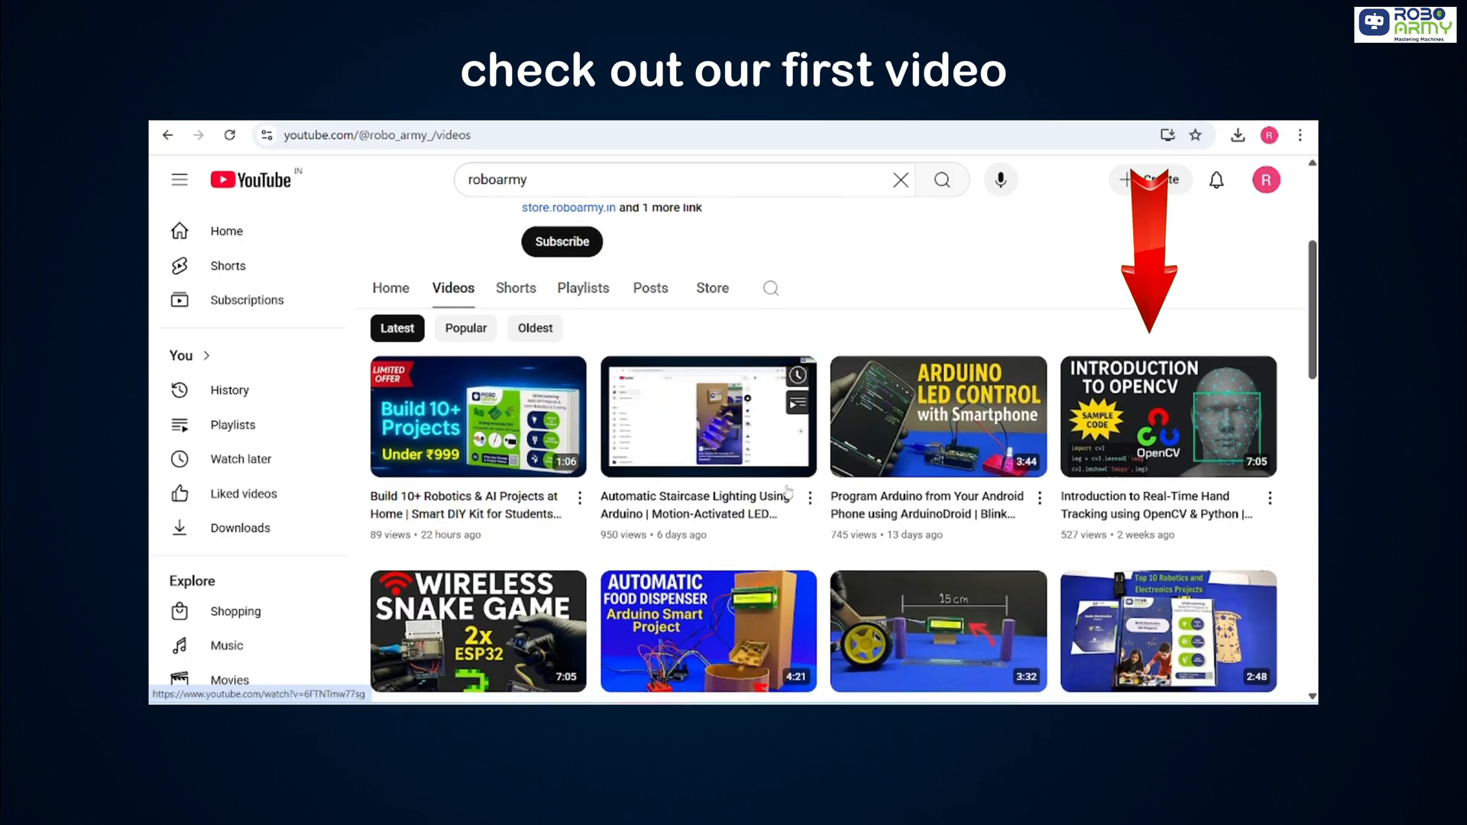
Step: Select the serial LED pin-8 sketch code and choose the upload board
{"action": "scroll", "scroll_direction": "down", "scroll_amount": 3}
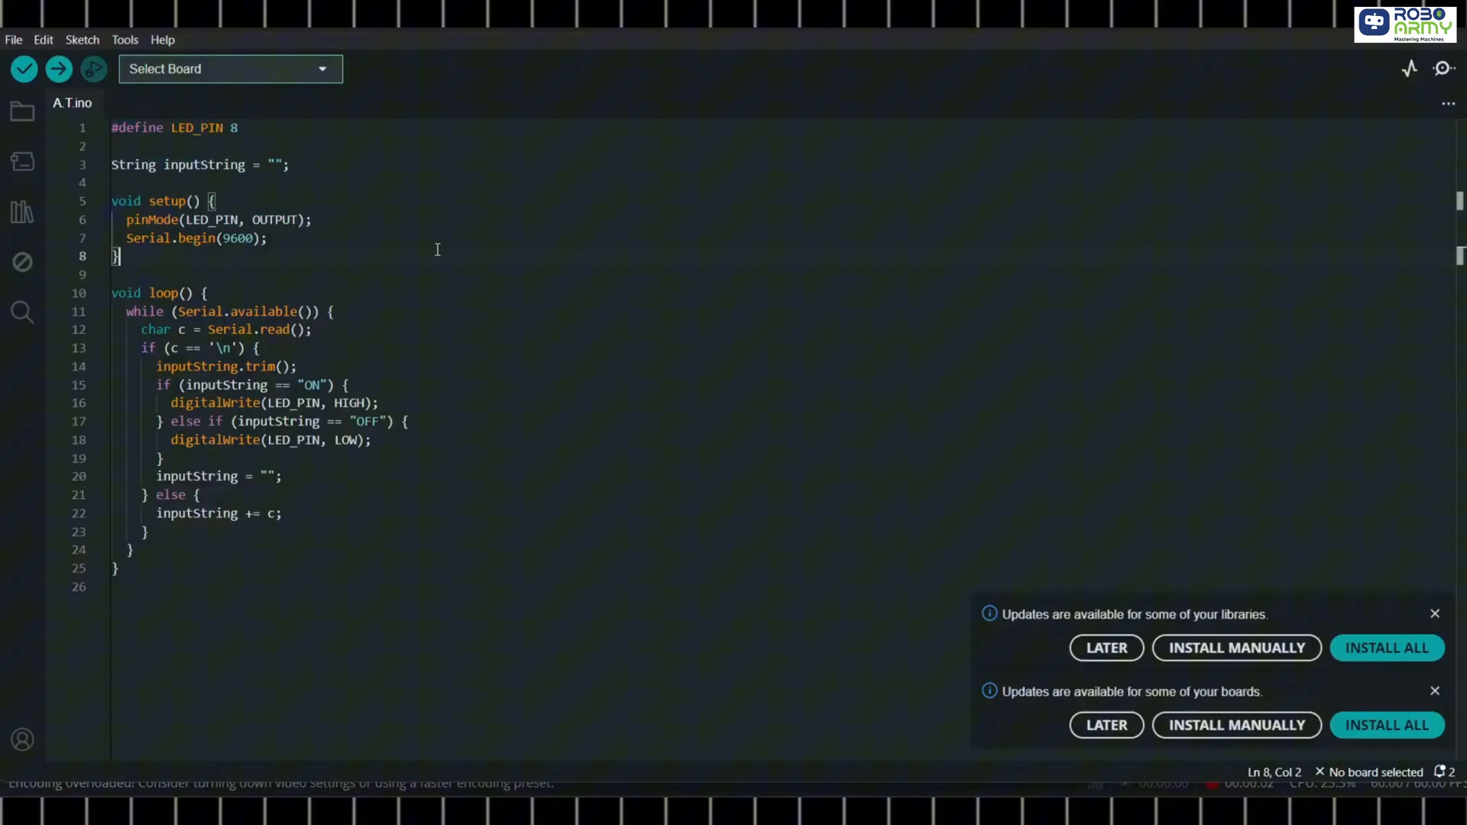
{"action": "mouse_move", "coordinate": [410, 315]}
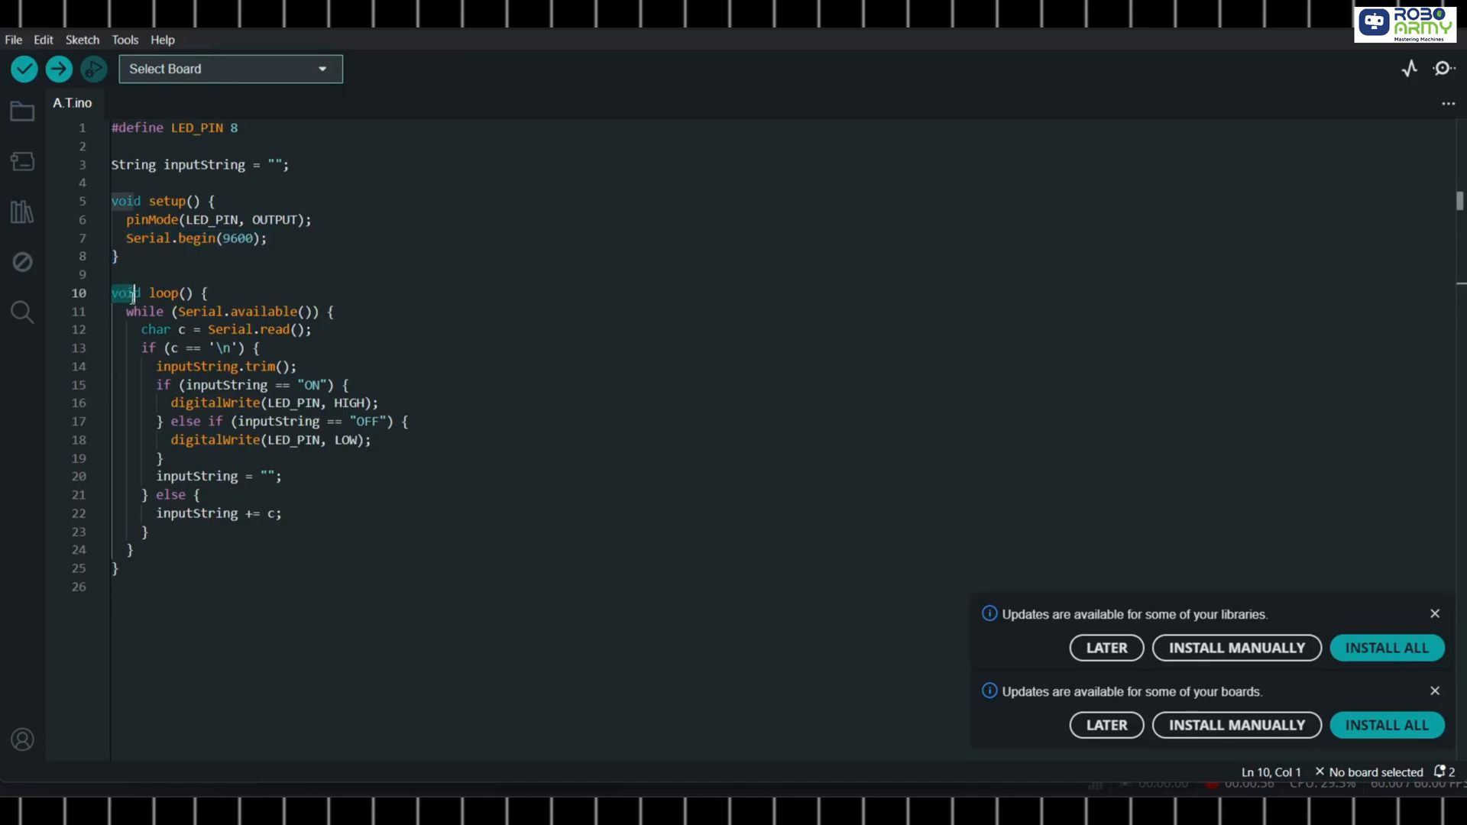
{"action": "left_click_drag", "start_coordinate": [131, 293], "coordinate": [247, 349]}
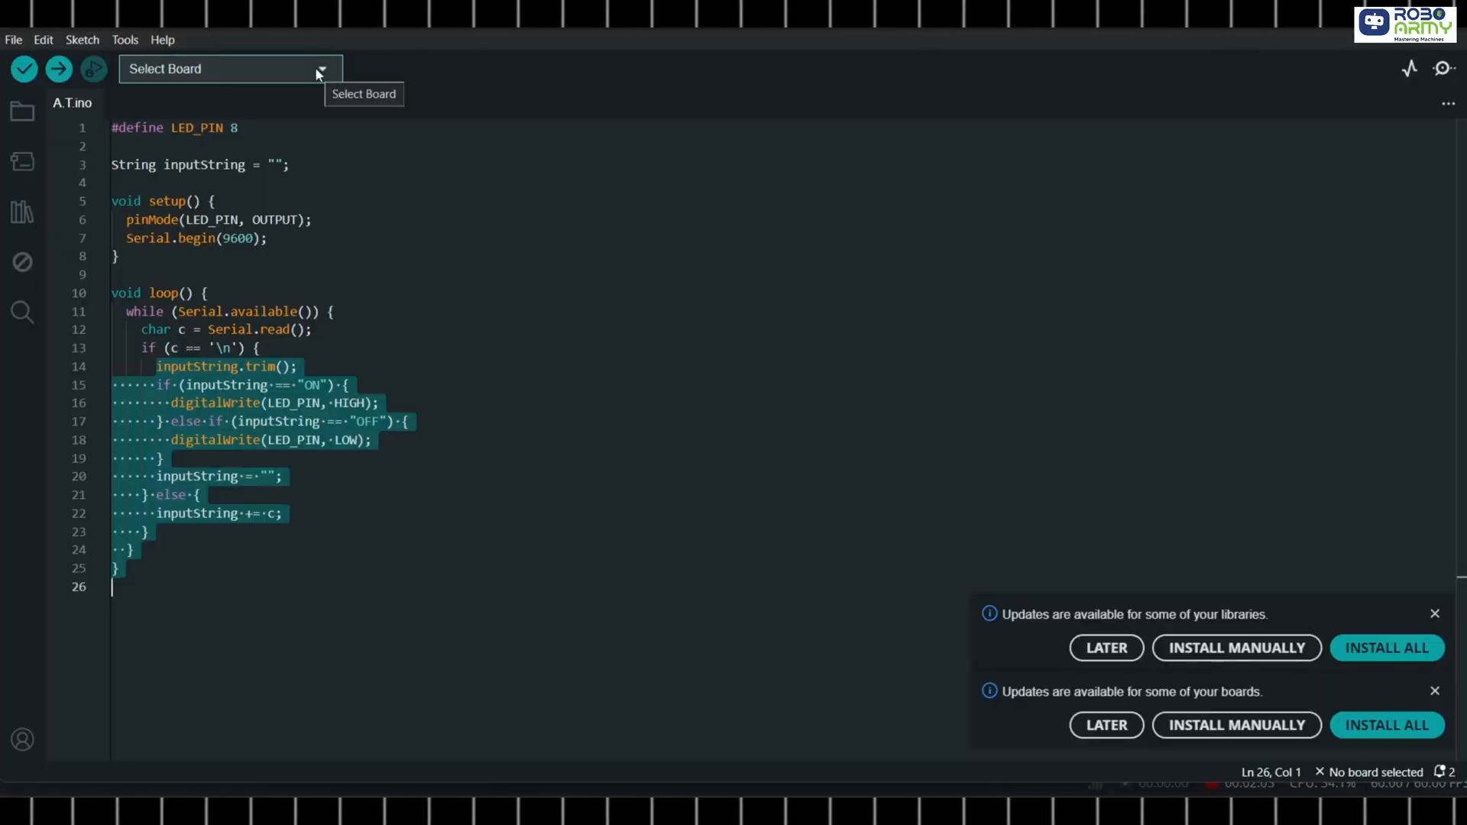
{"action": "left_click", "coordinate": [229, 69]}
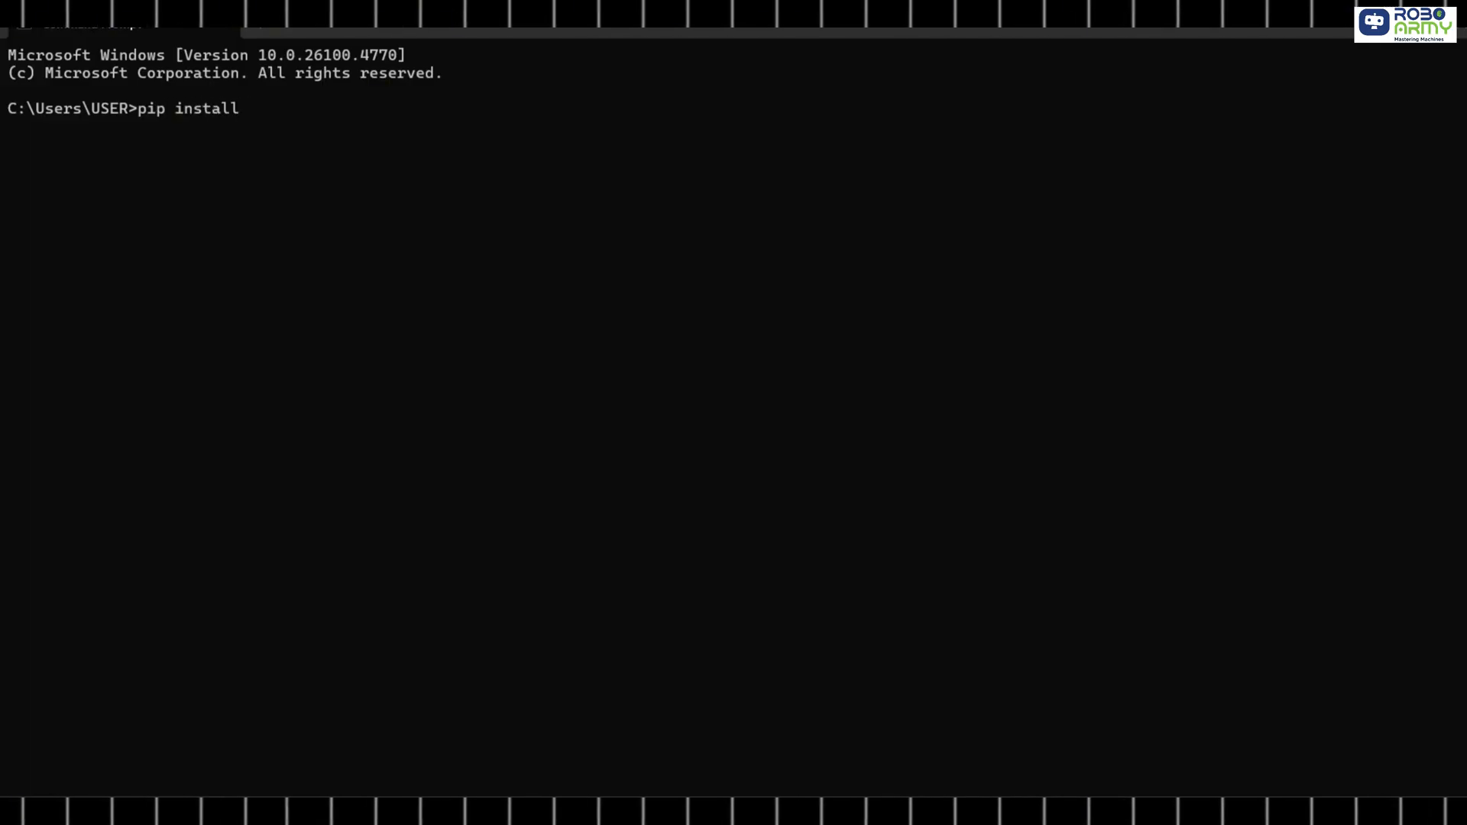
Step: Run pip install opencv-python mediapipe, then pip install pyserial
{"action": "type", "text": "opencv-python"}
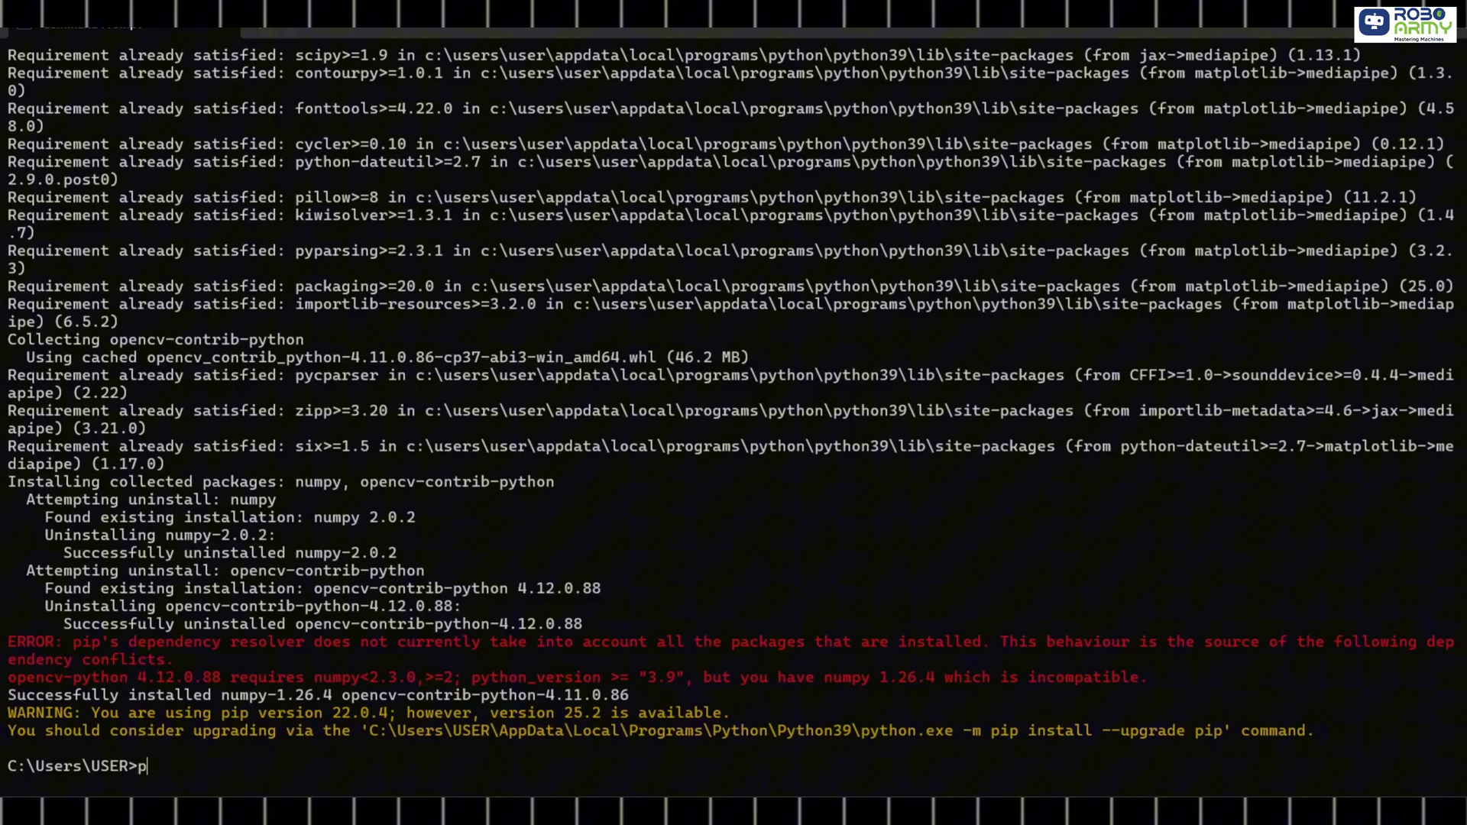
{"action": "type", "text": "ip install pyseria"}
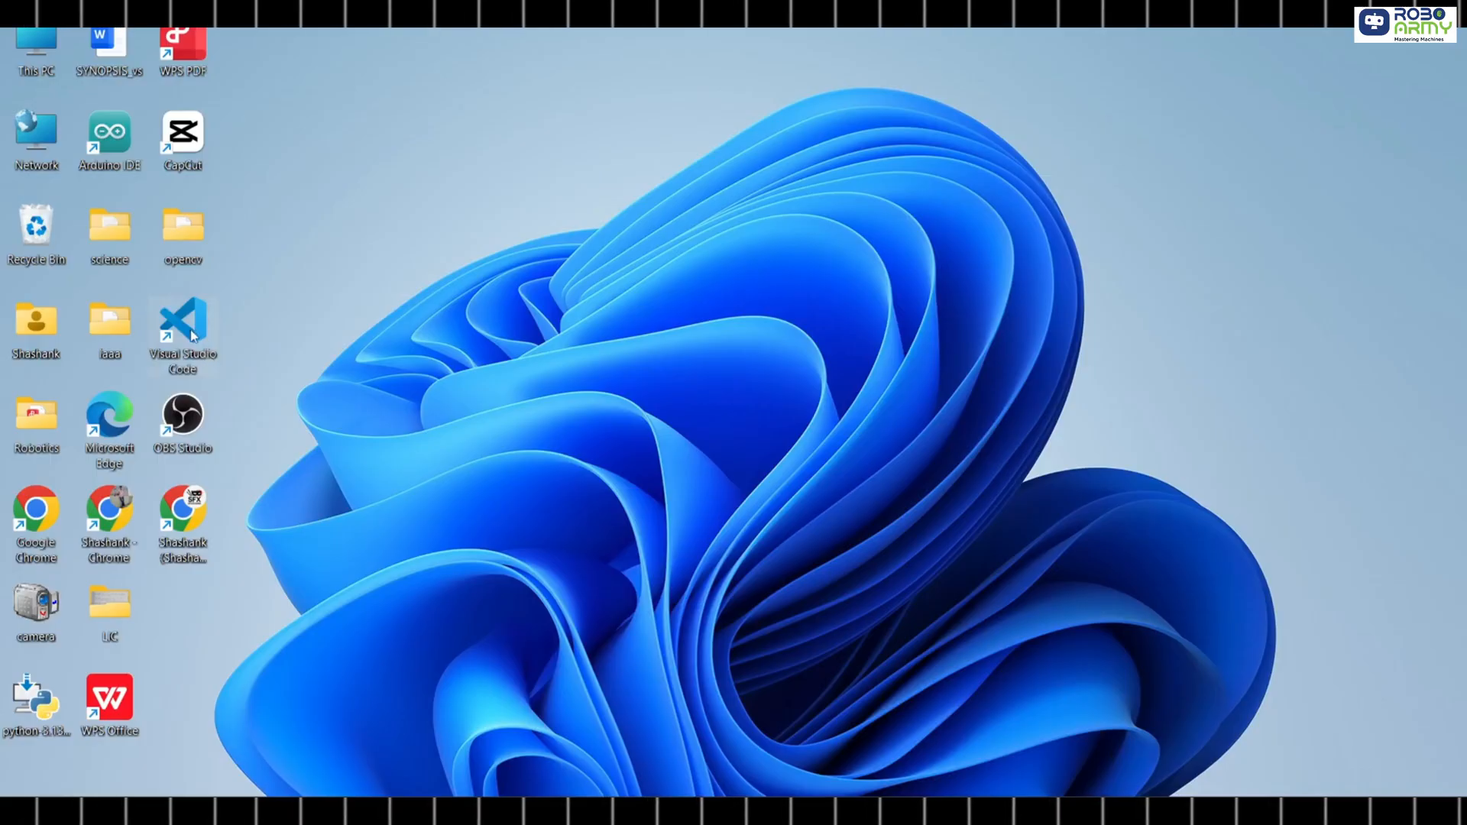
Step: Launch VS Code and start the gesture_led script file
{"action": "double_click", "coordinate": [182, 323]}
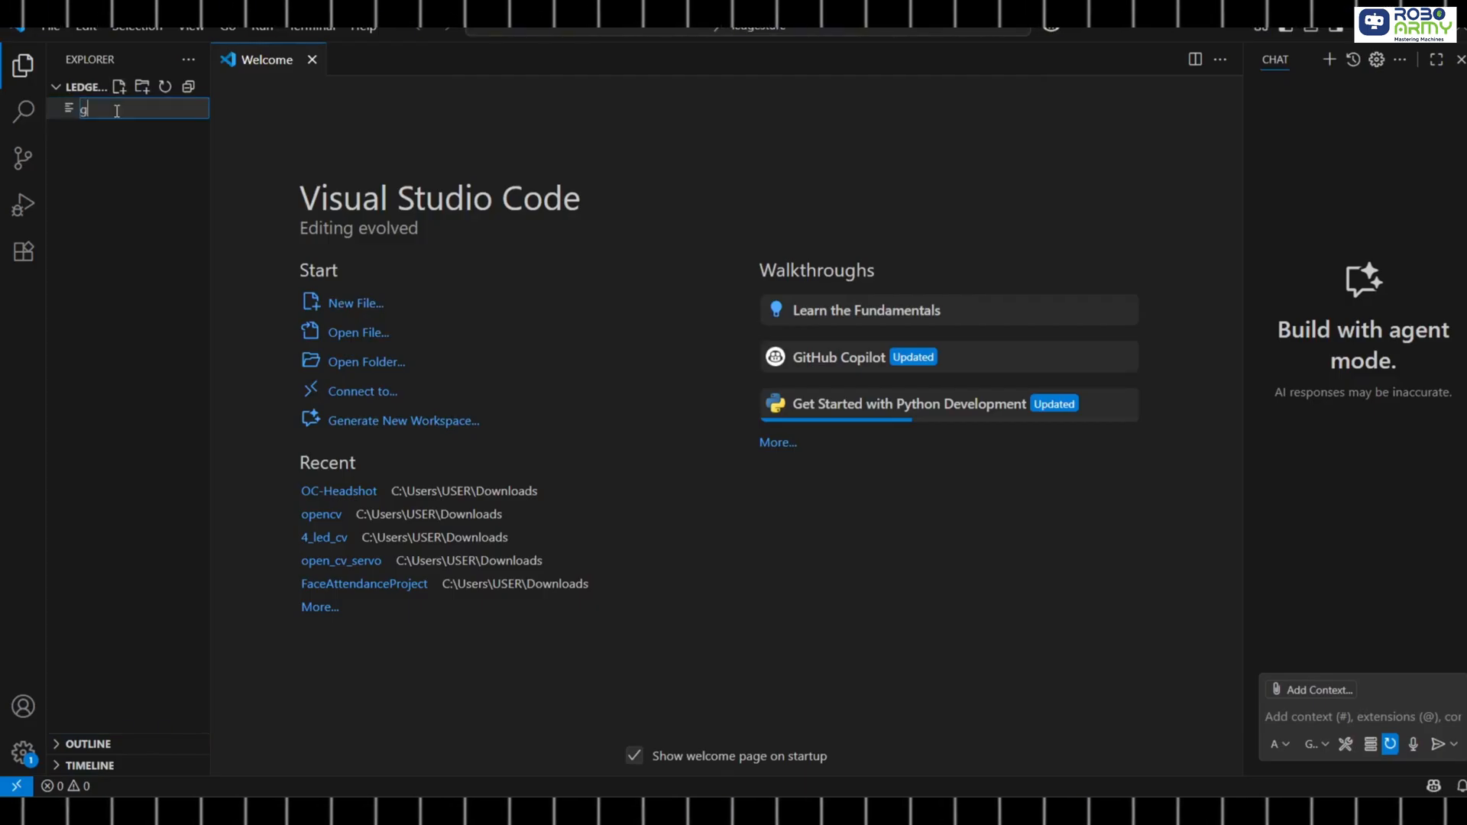
{"action": "type", "text": "esture_led"}
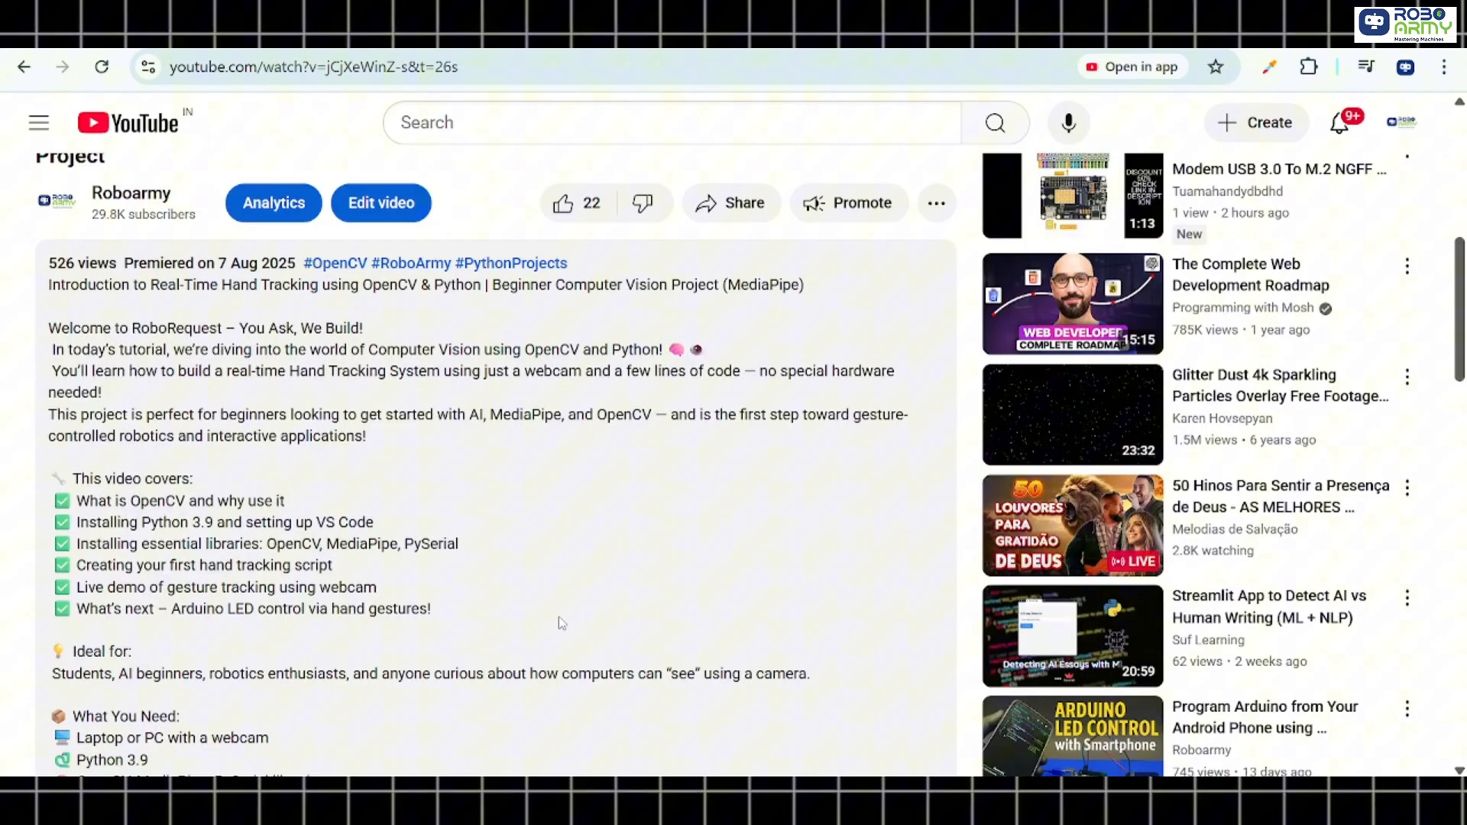
{"action": "scroll", "scroll_direction": "down", "scroll_amount": 3}
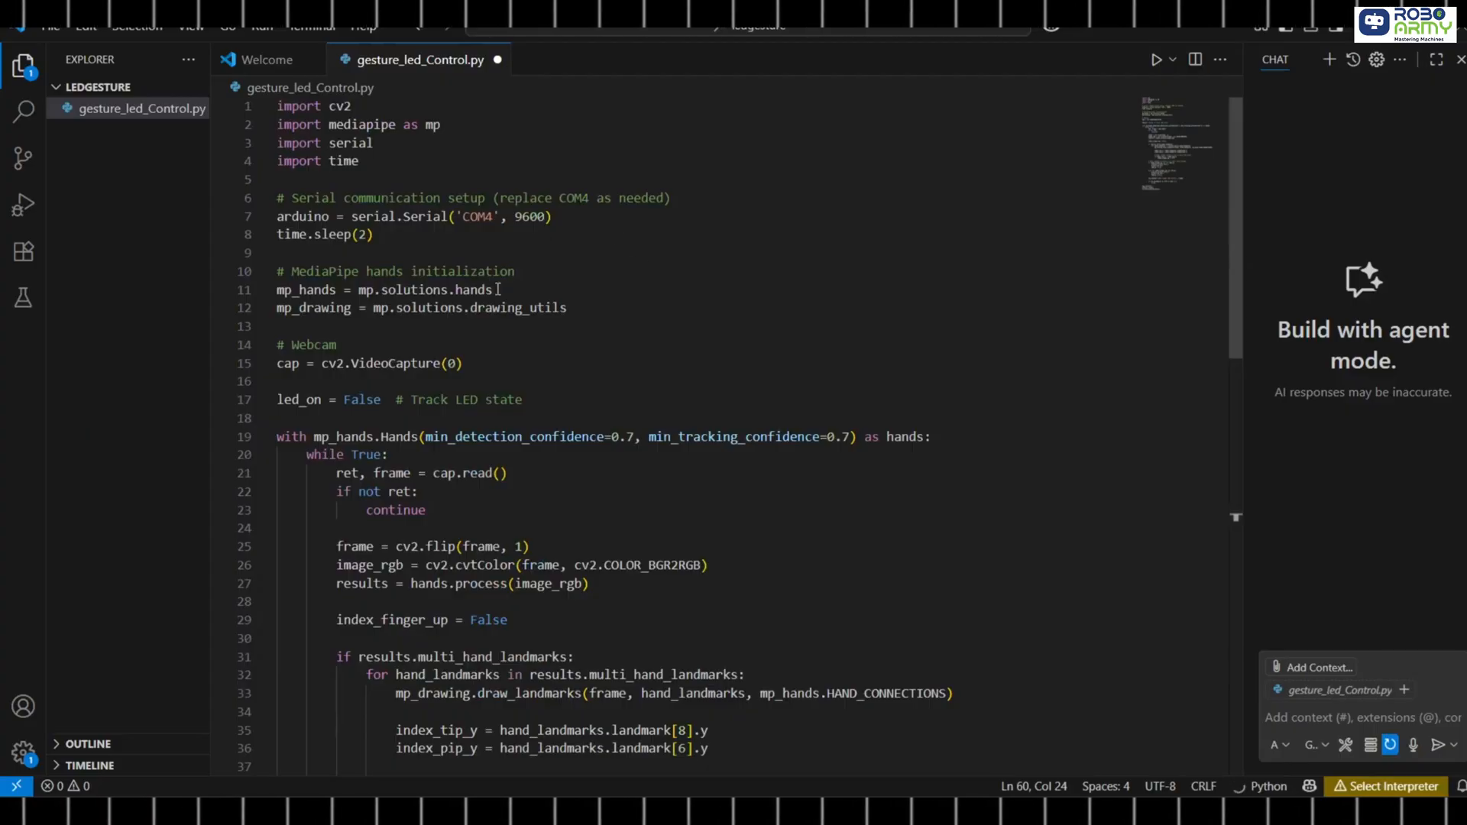
Step: Paste the gesture control code and save it as gesture_led_Control.py in ledgesture
{"action": "left_click_drag", "start_coordinate": [276, 105], "coordinate": [369, 236]}
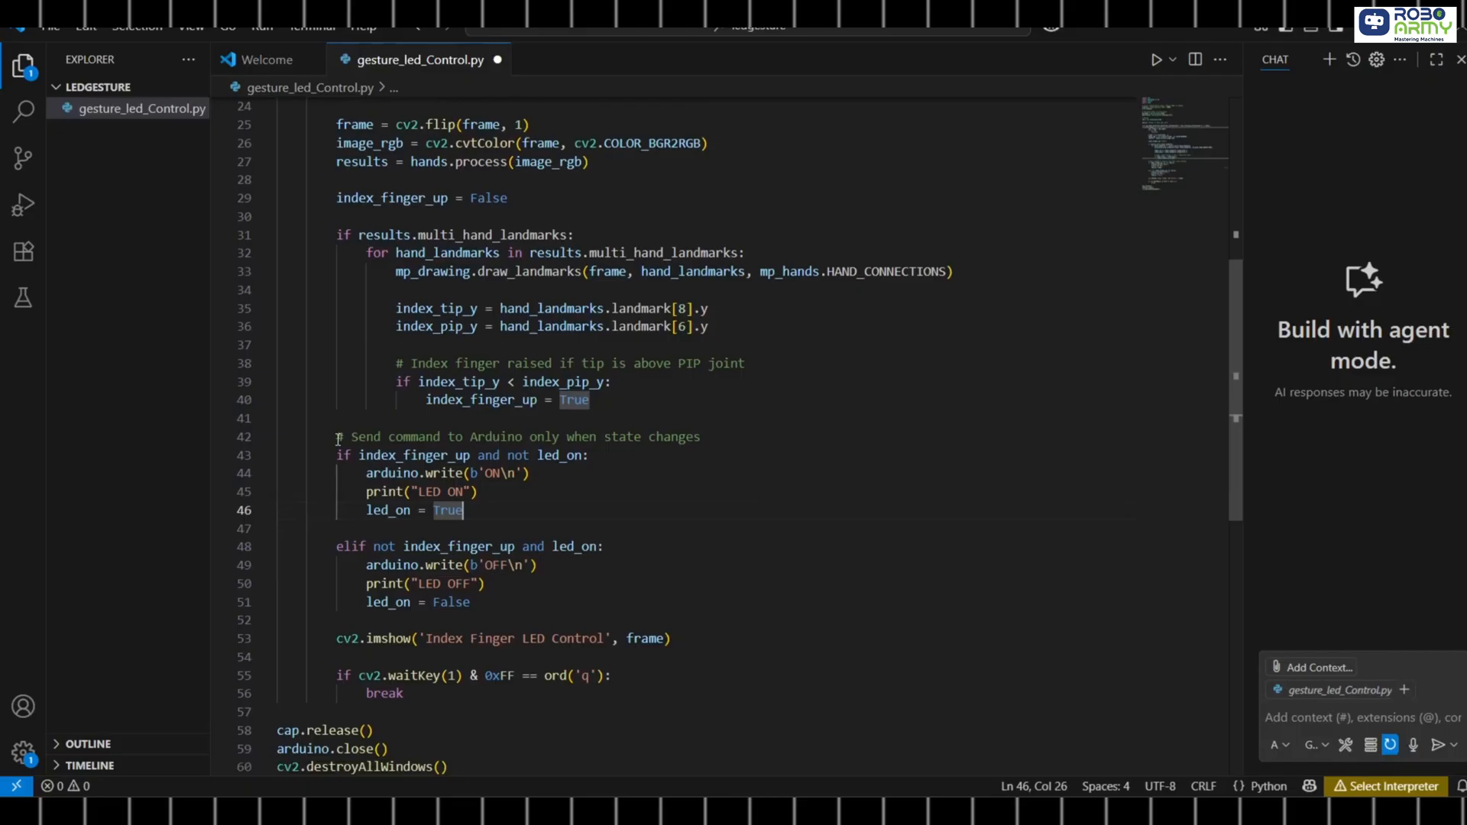
{"action": "left_click_drag", "start_coordinate": [336, 436], "coordinate": [472, 602]}
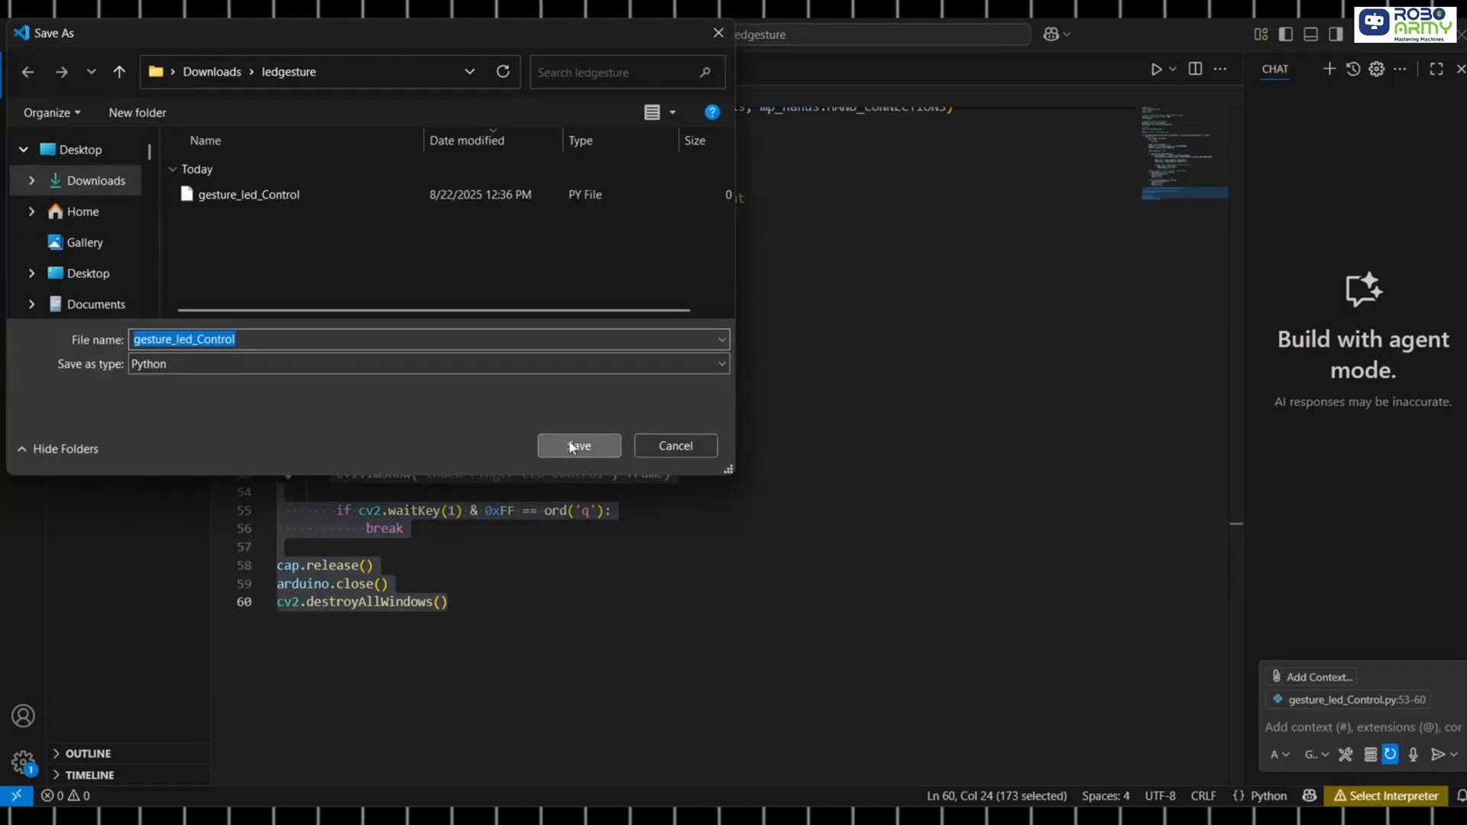
{"action": "left_click", "coordinate": [577, 445]}
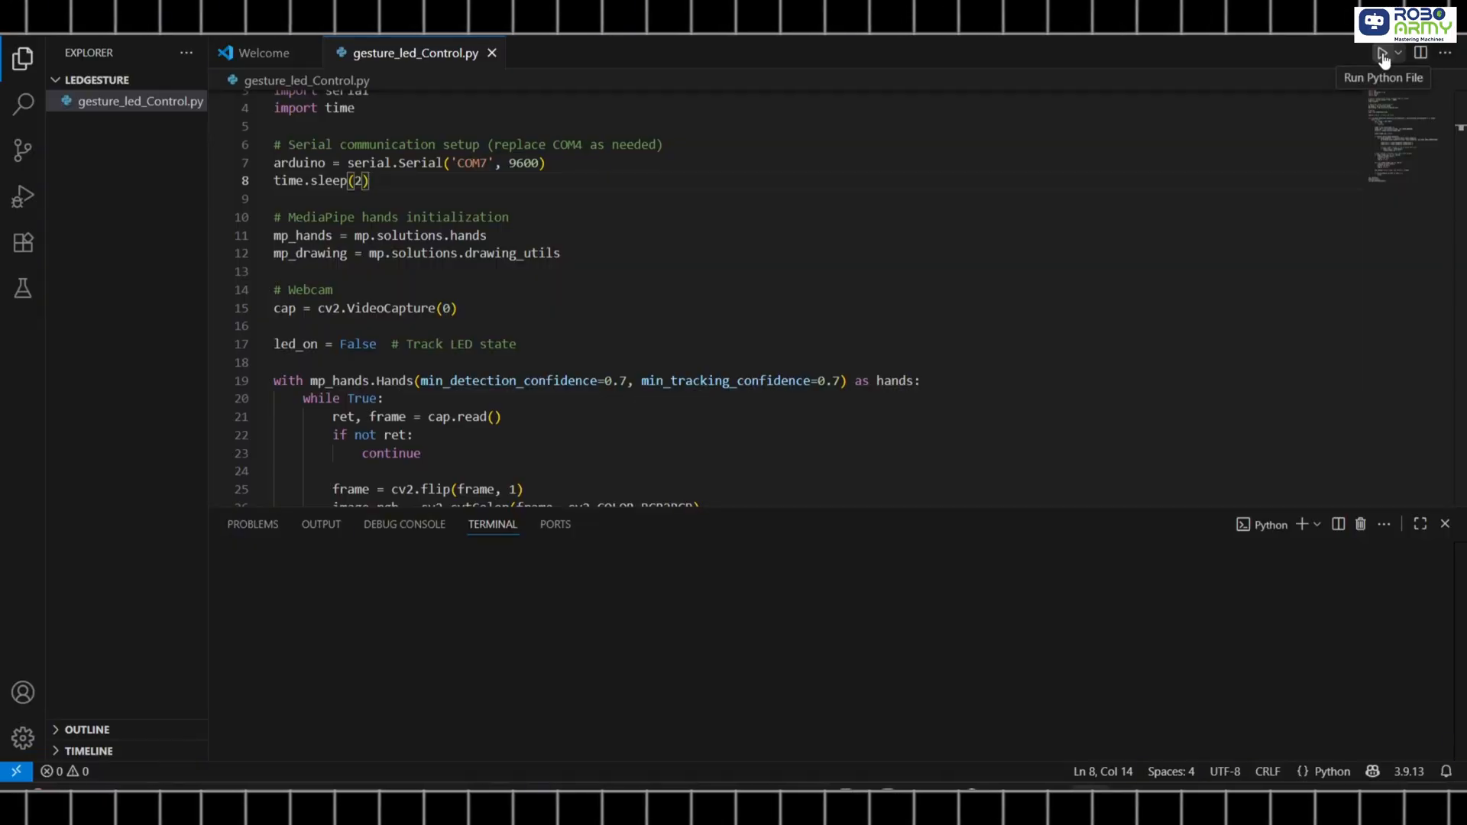
Step: Run gesture_led_Control.py to open the hand-tracking webcam window printing LED ON/OFF
{"action": "left_click", "coordinate": [1382, 52]}
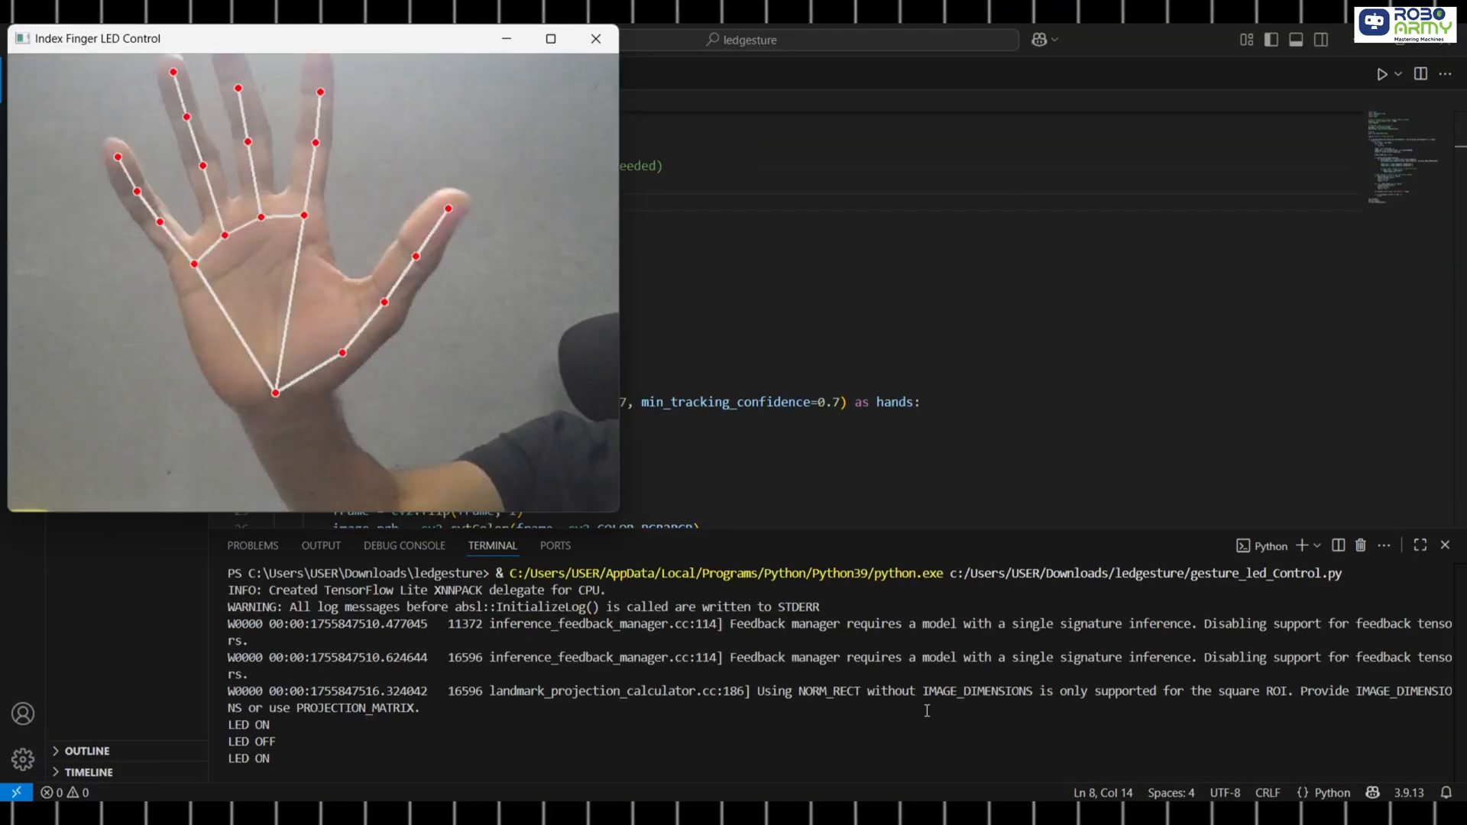